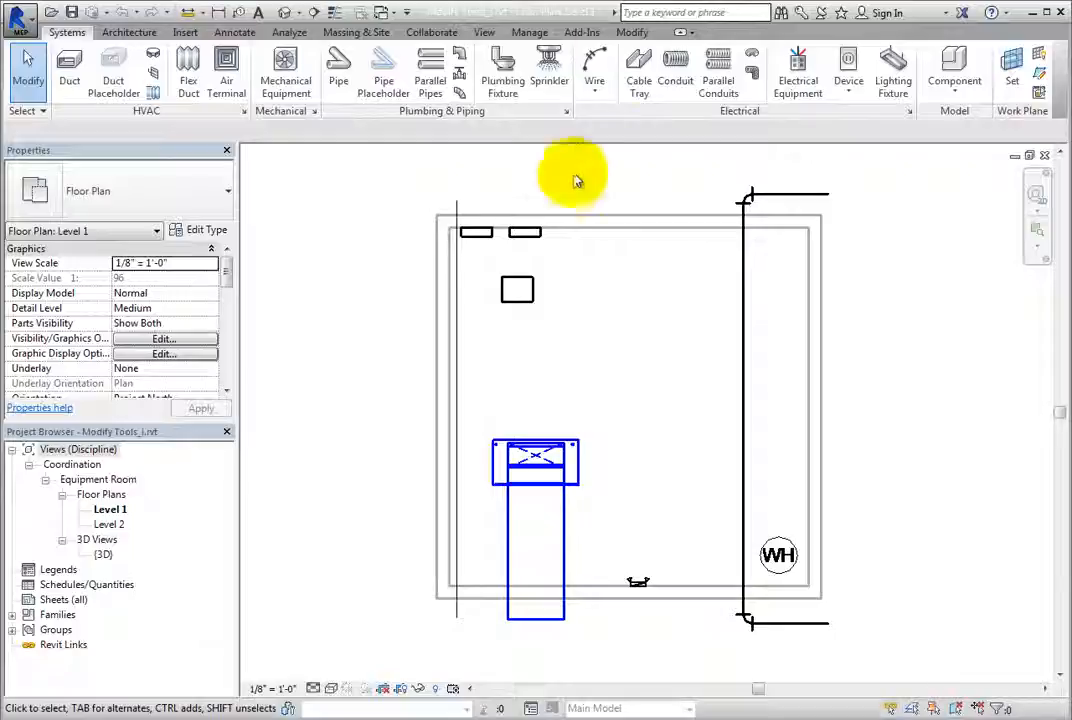
Select the lighting and appliance panelboard at the top of the Level 1 plan.
left_click(520, 232)
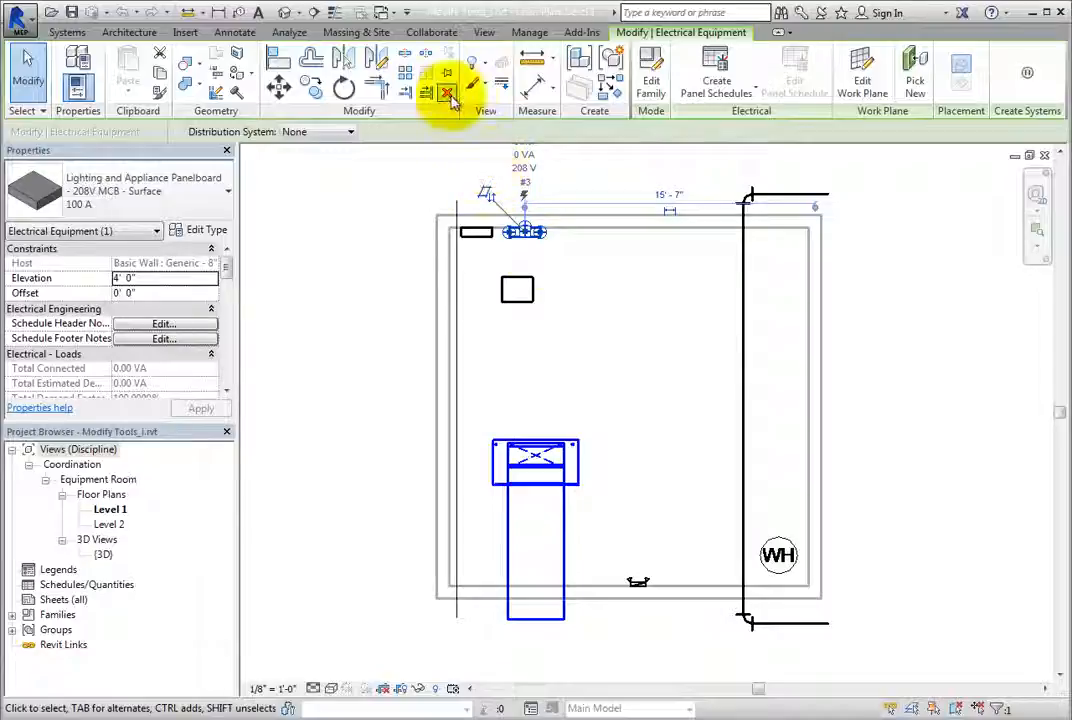
mouse_move(448, 94)
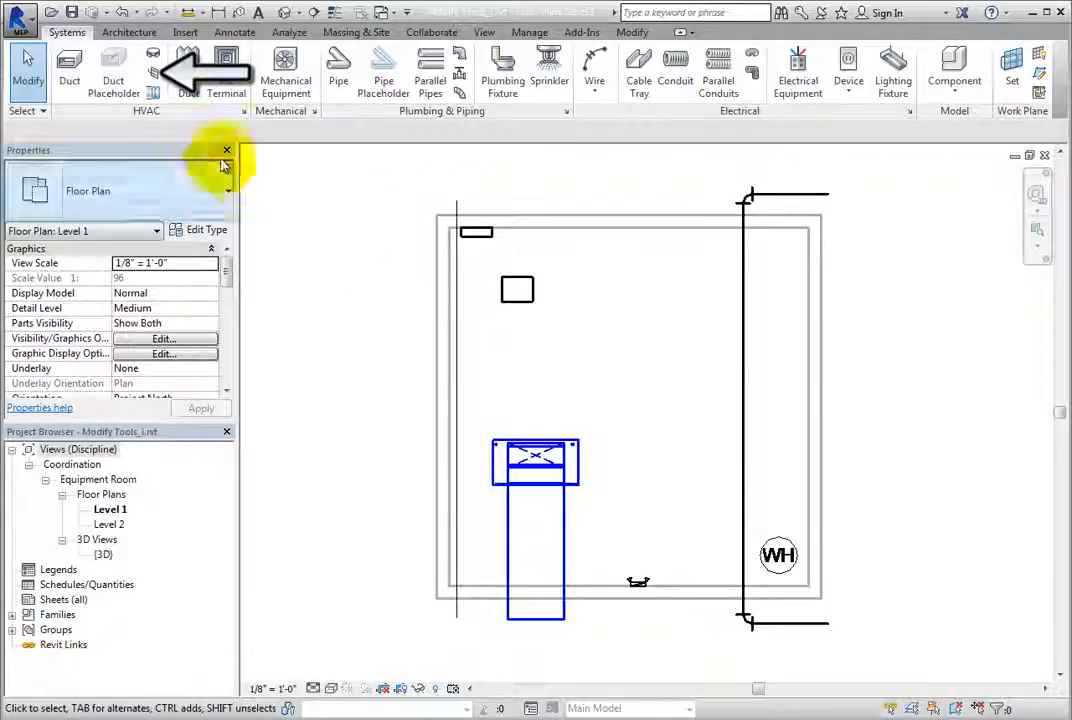
mouse_move(156, 78)
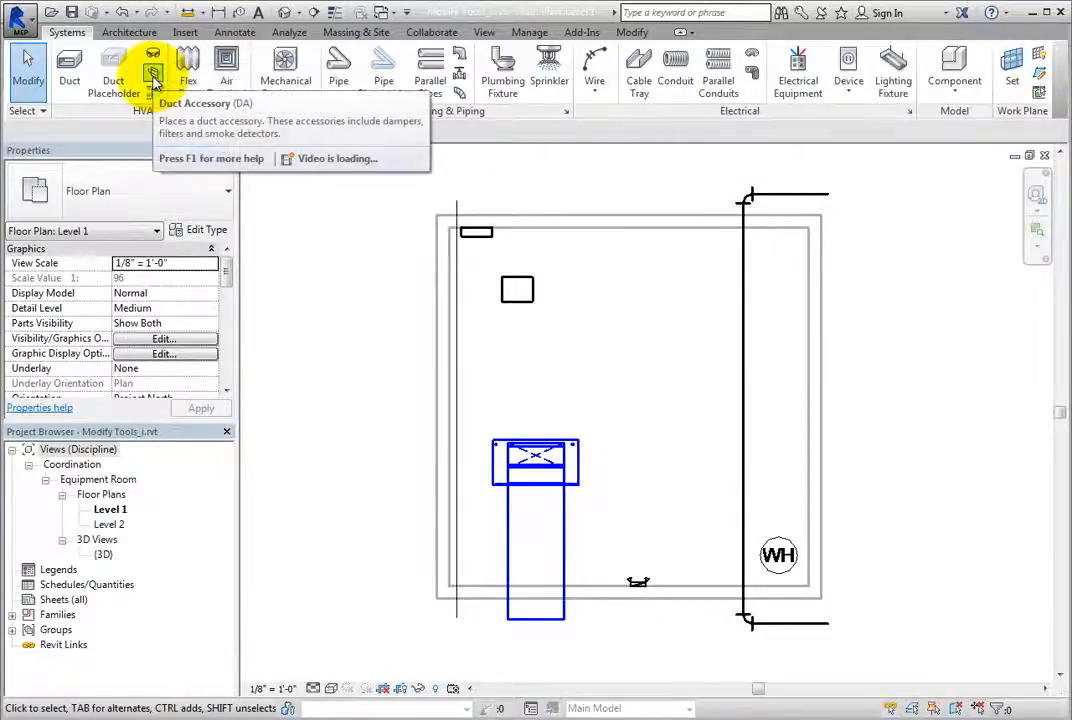
left_click(154, 76)
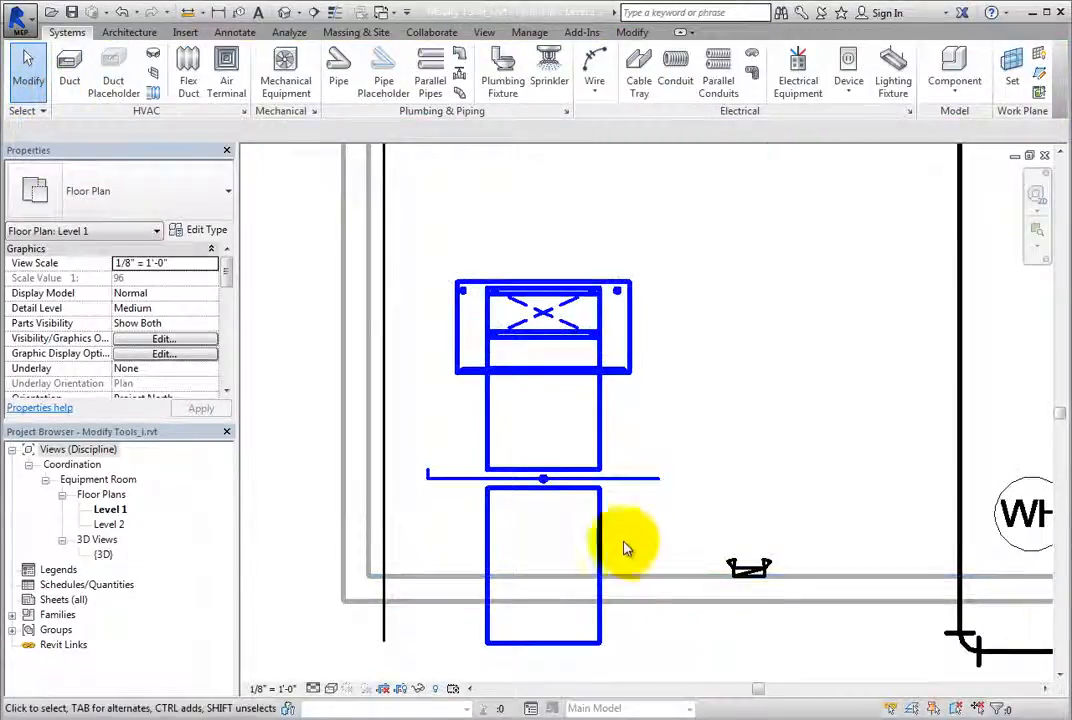
mouse_move(624, 484)
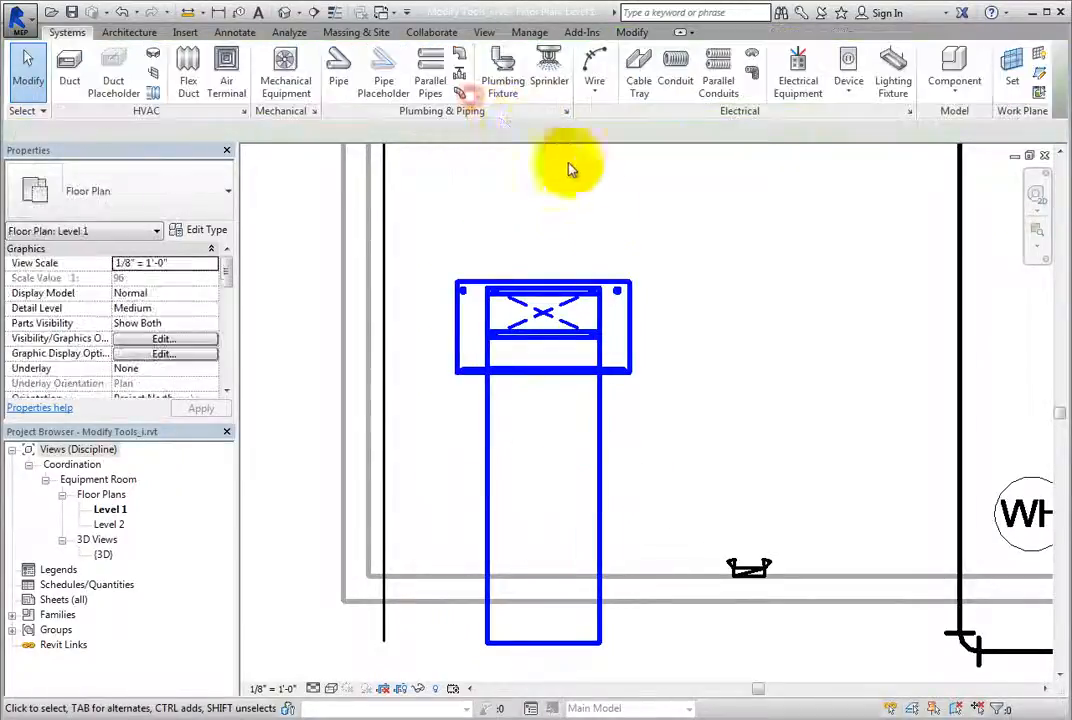
mouse_move(718, 432)
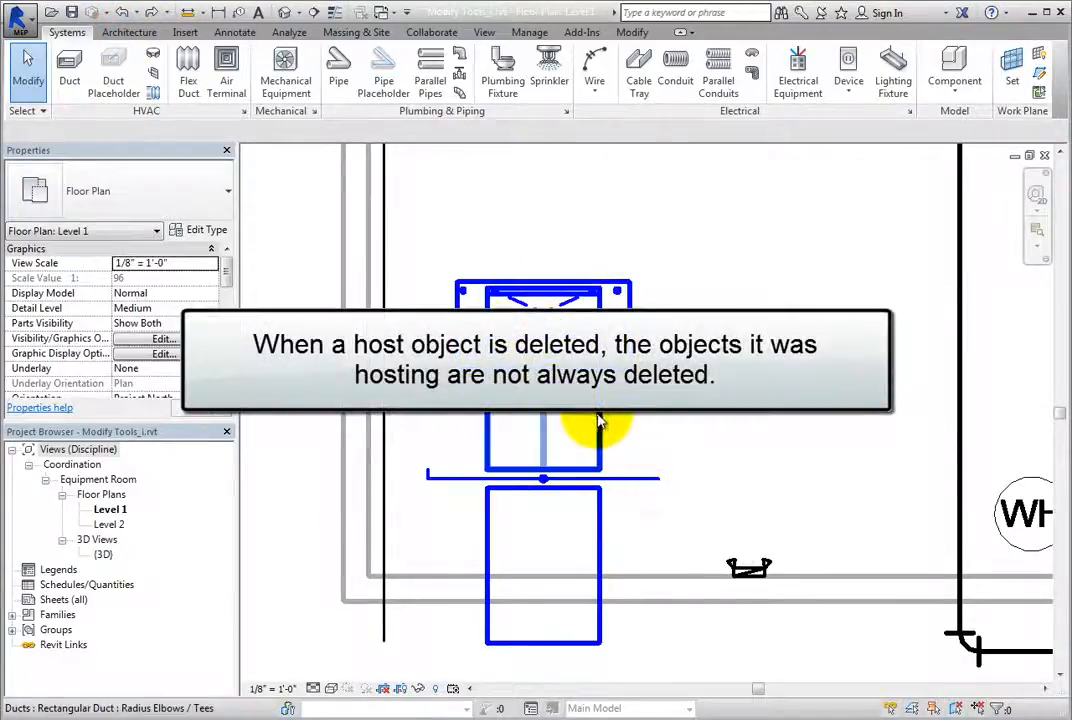
Select the rectangular duct hosting the accessory and delete it, leaving the accessory.
left_click(604, 540)
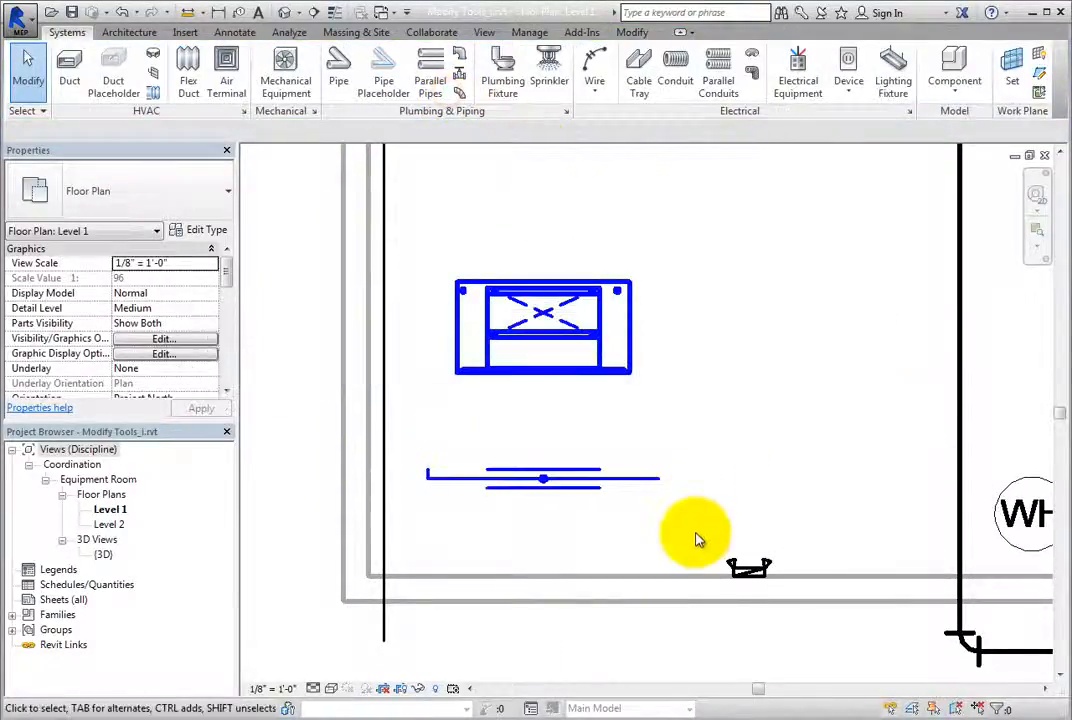
left_click_drag(696, 538, 776, 504)
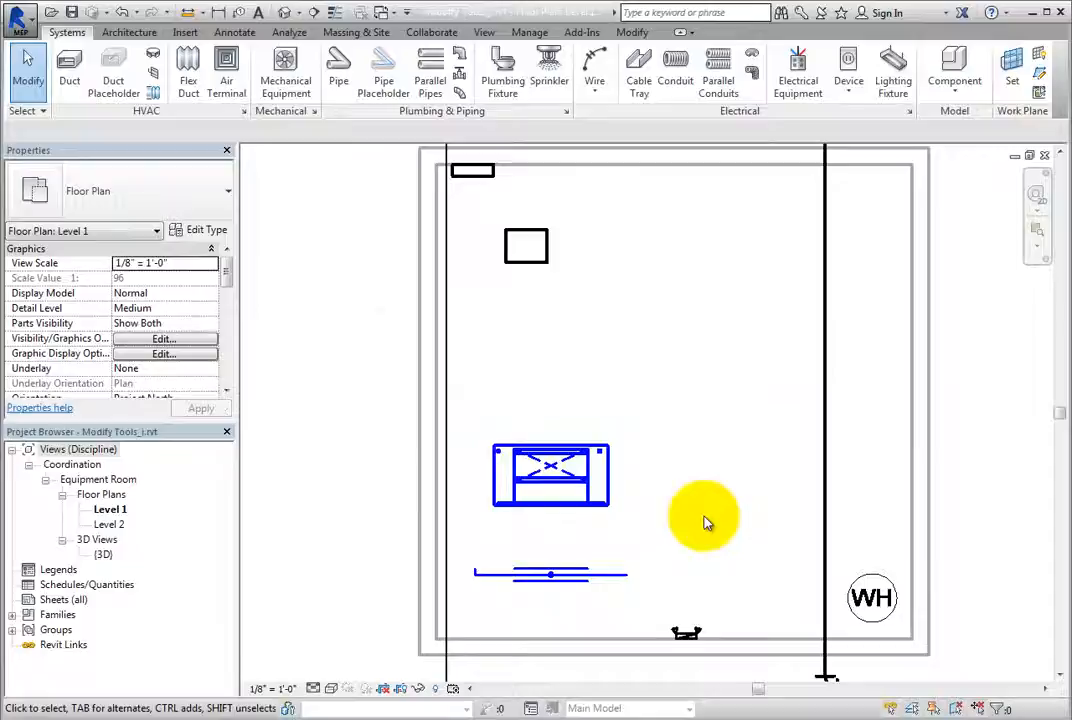
mouse_move(708, 512)
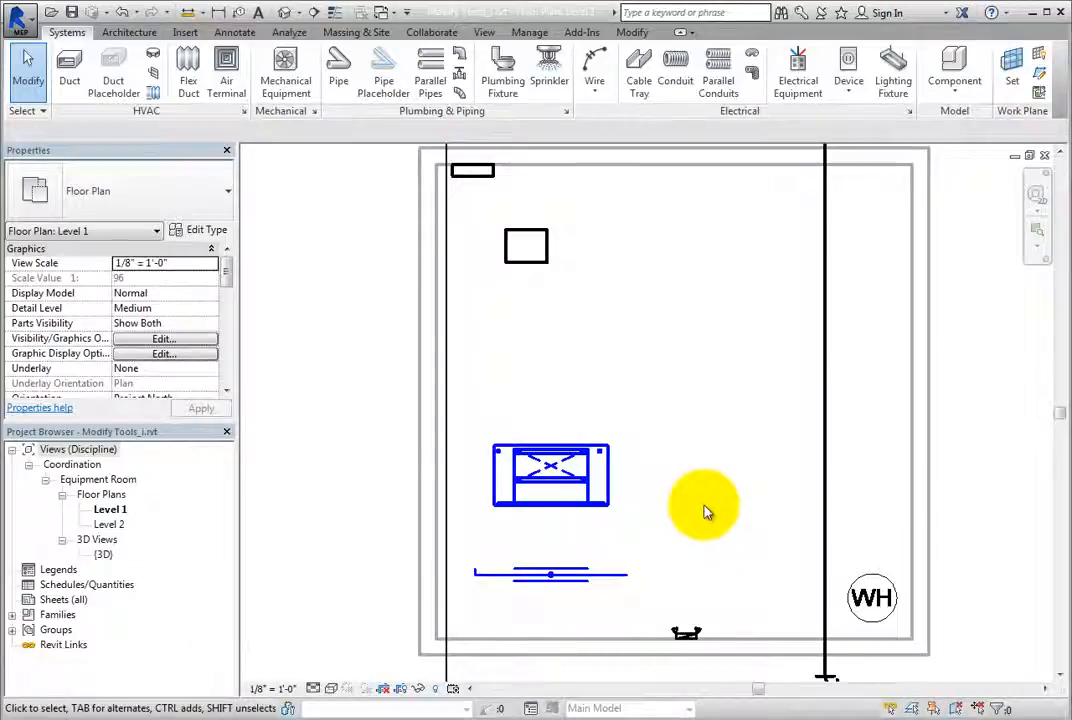
Select the dry type transformer near the top of the plan.
left_click(526, 246)
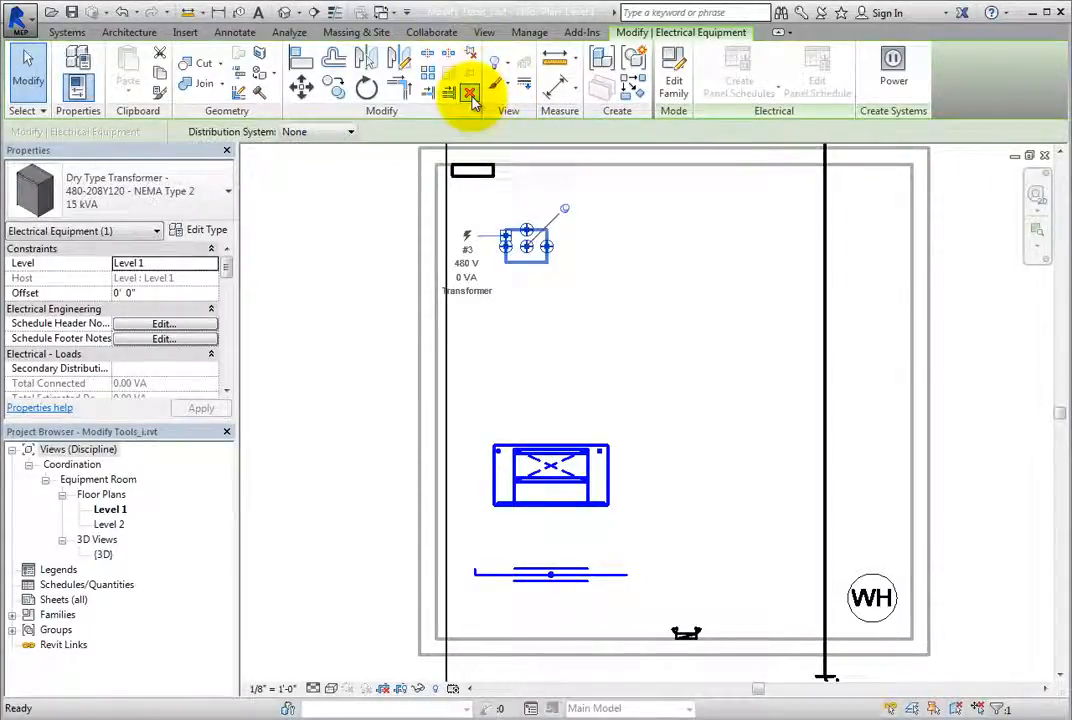
Delete the selected transformer, triggering the pinned-objects-not-deleted warning.
left_click(470, 94)
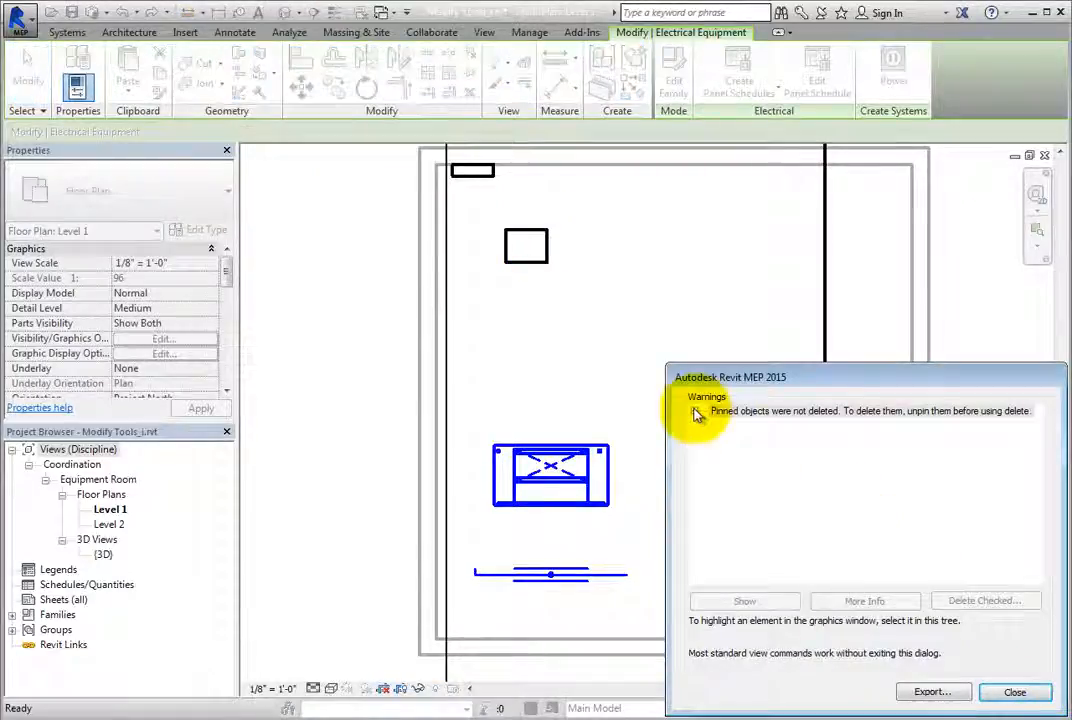
Expand Warning 1, check the transformer entry and remove it with Delete Checked.
left_click(700, 412)
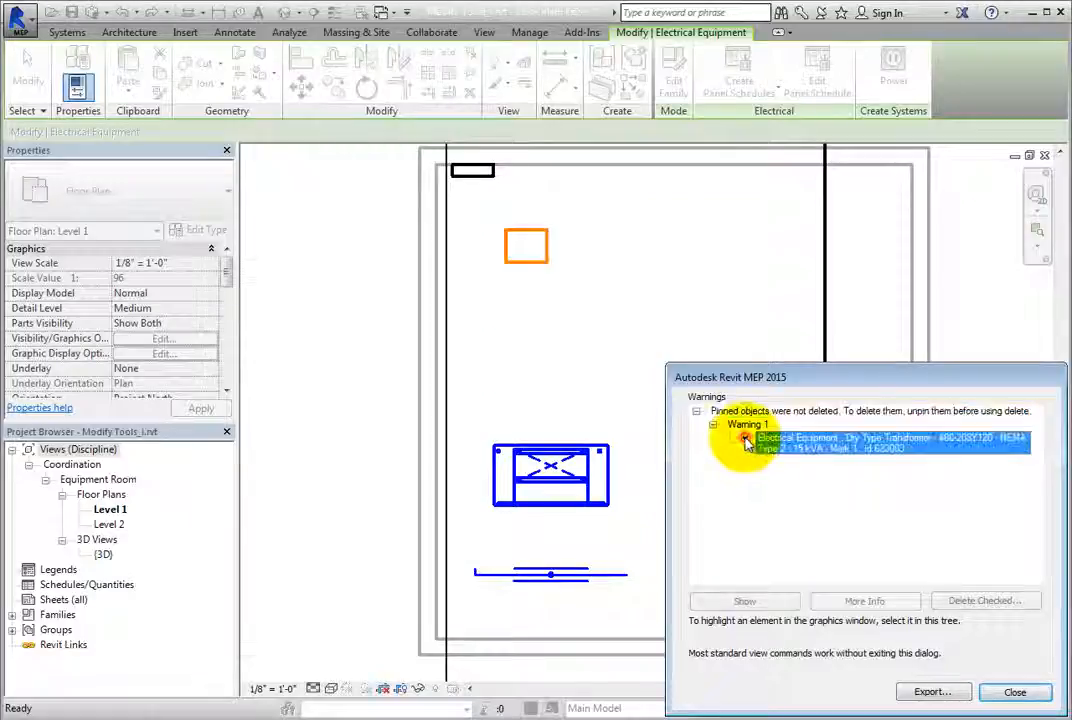
left_click(744, 438)
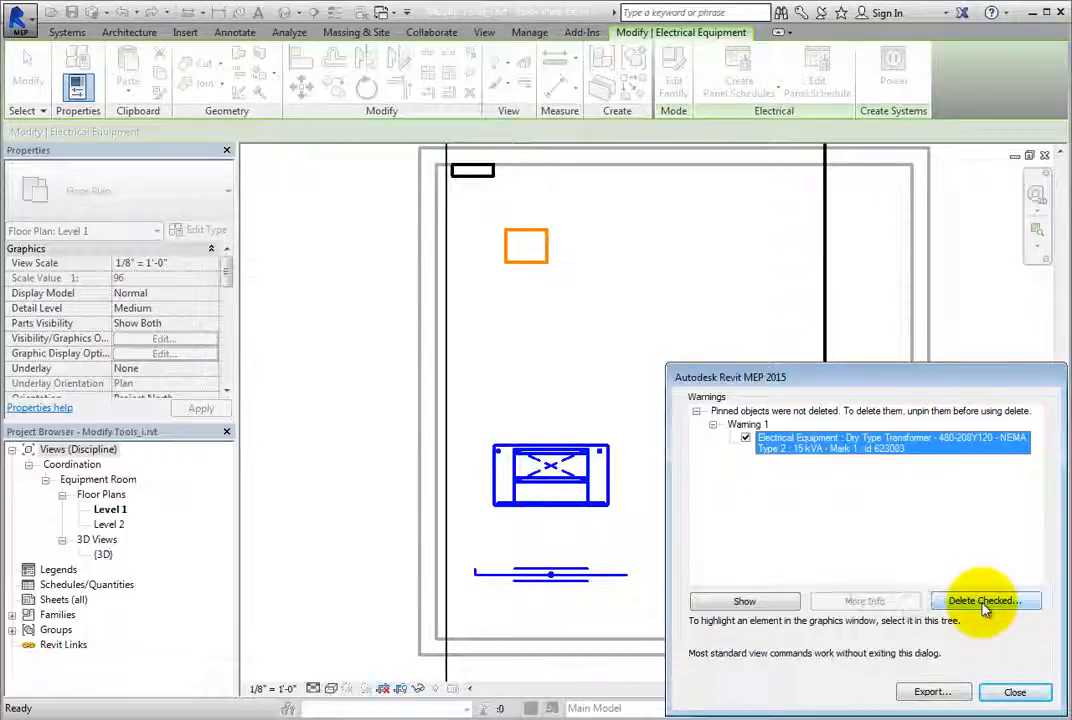
left_click(984, 600)
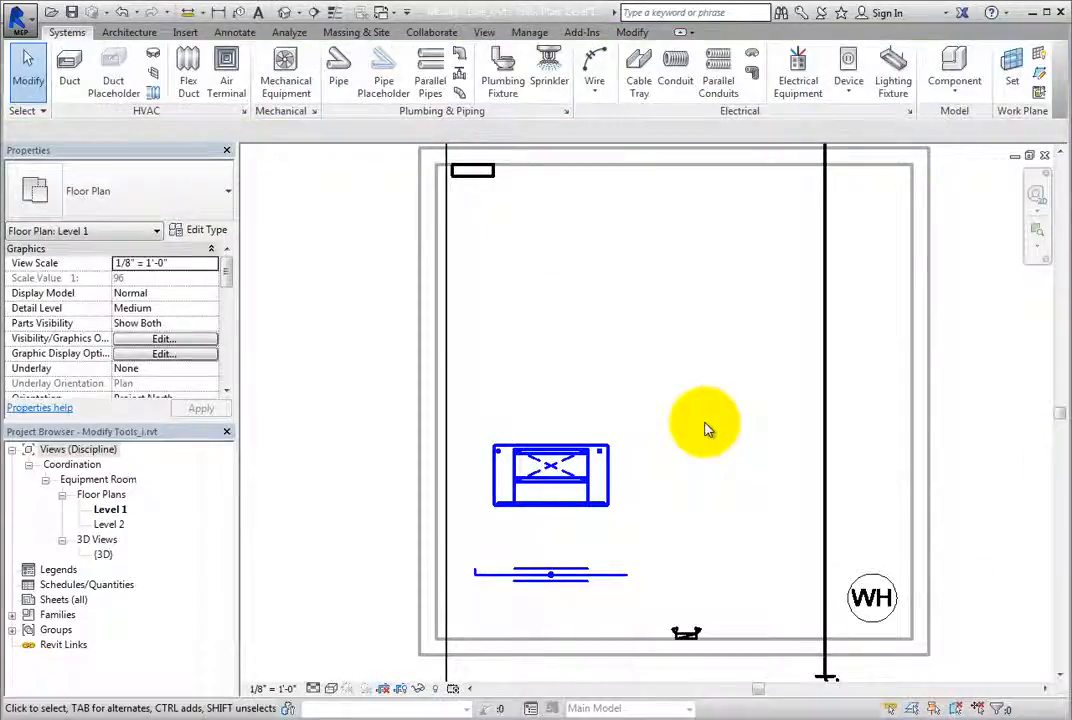